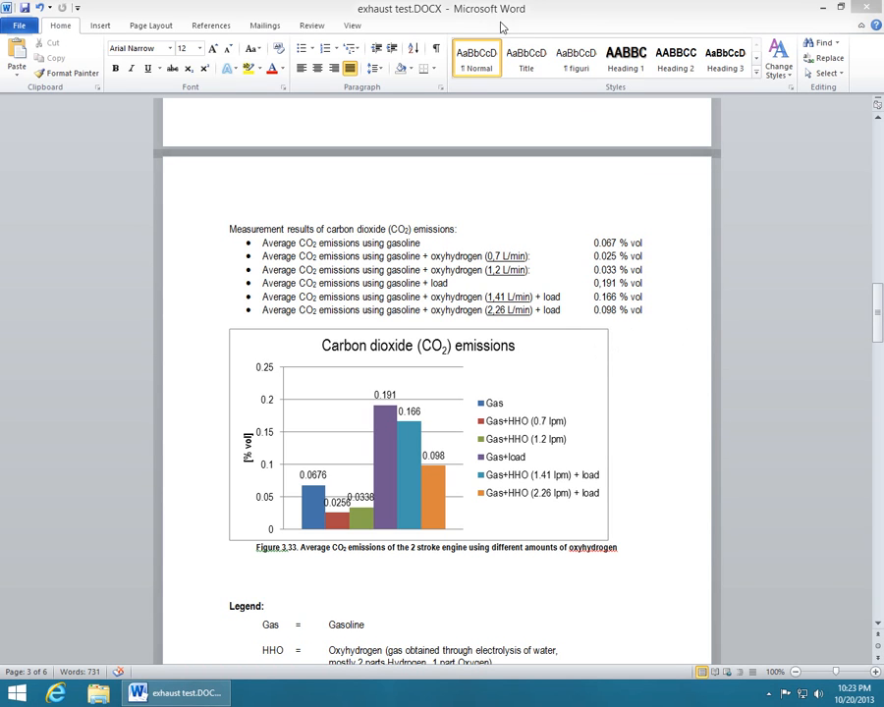
mouse_move(520, 448)
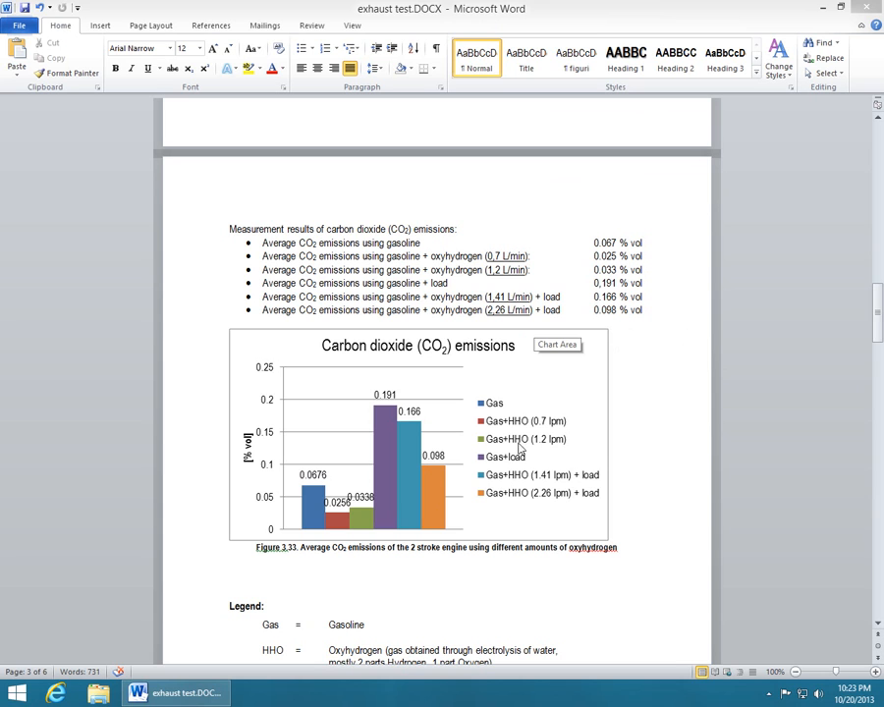
mouse_move(557, 377)
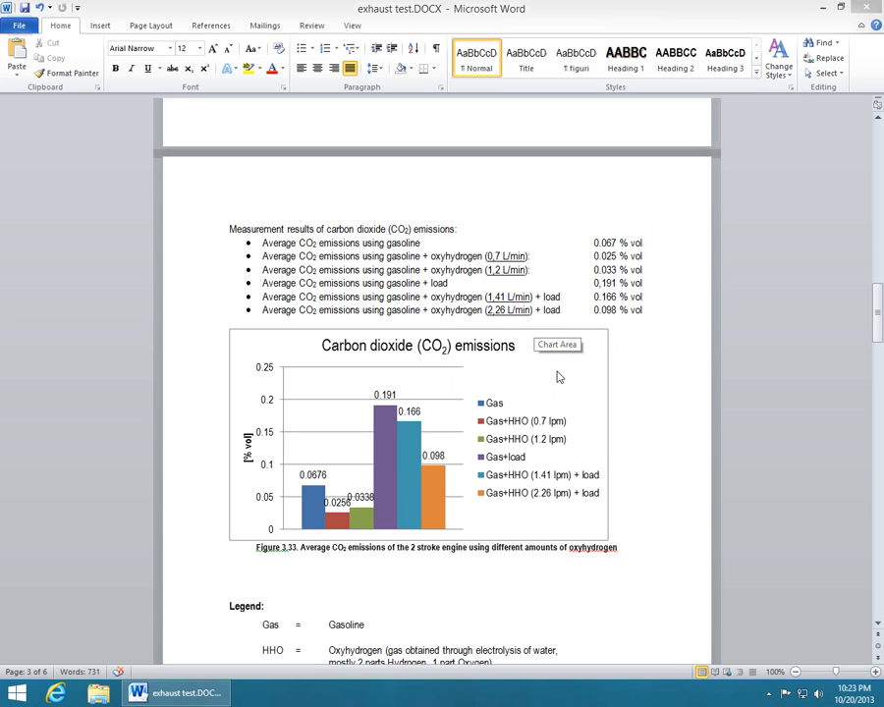
mouse_move(550, 377)
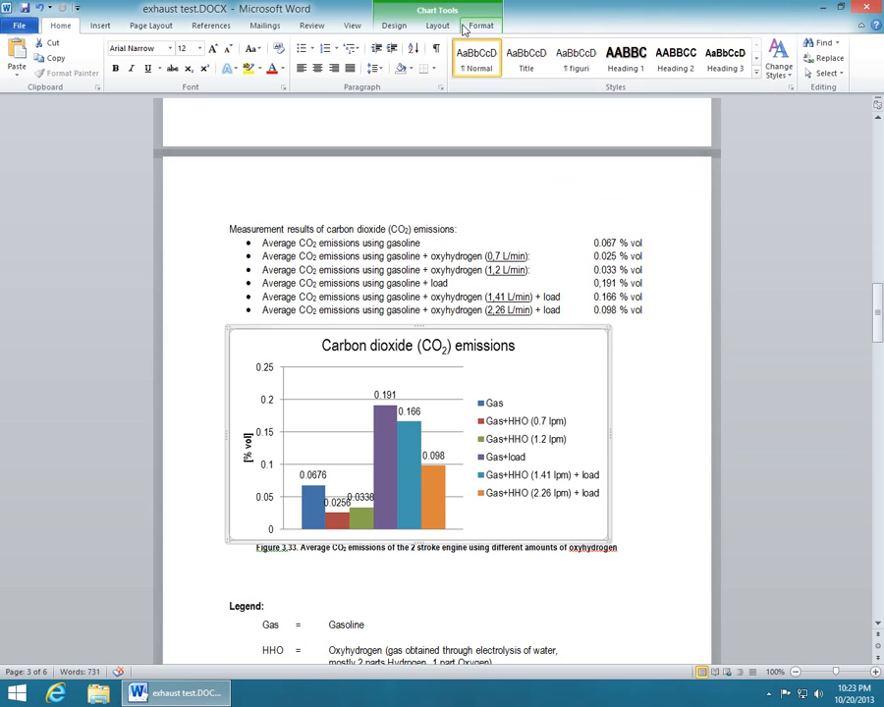
mouse_move(495, 32)
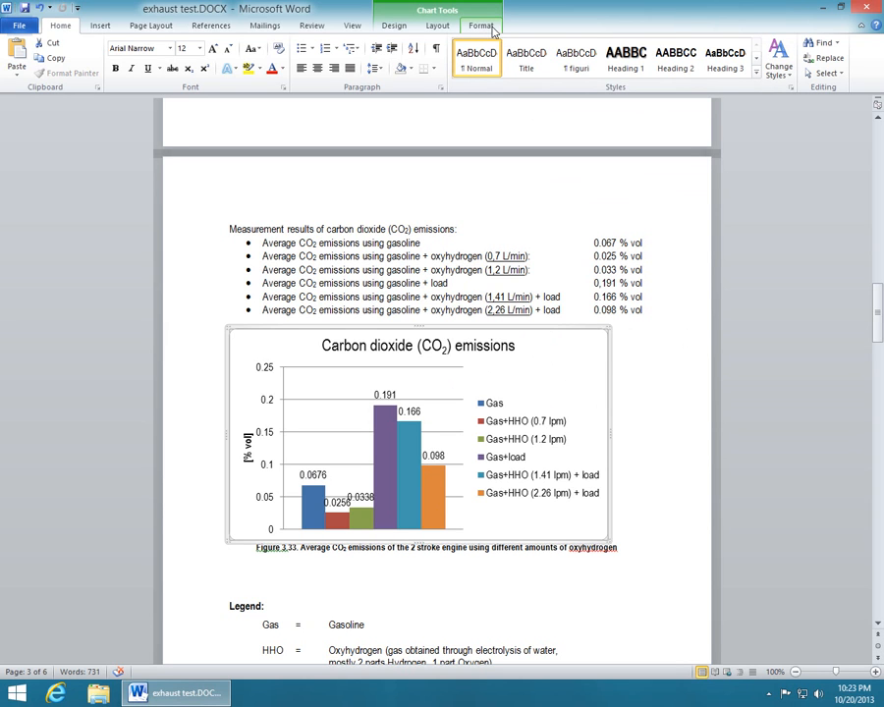
Bring up the Chart Tools Format ribbon and drag the chart's side handle to narrow it
click(479, 25)
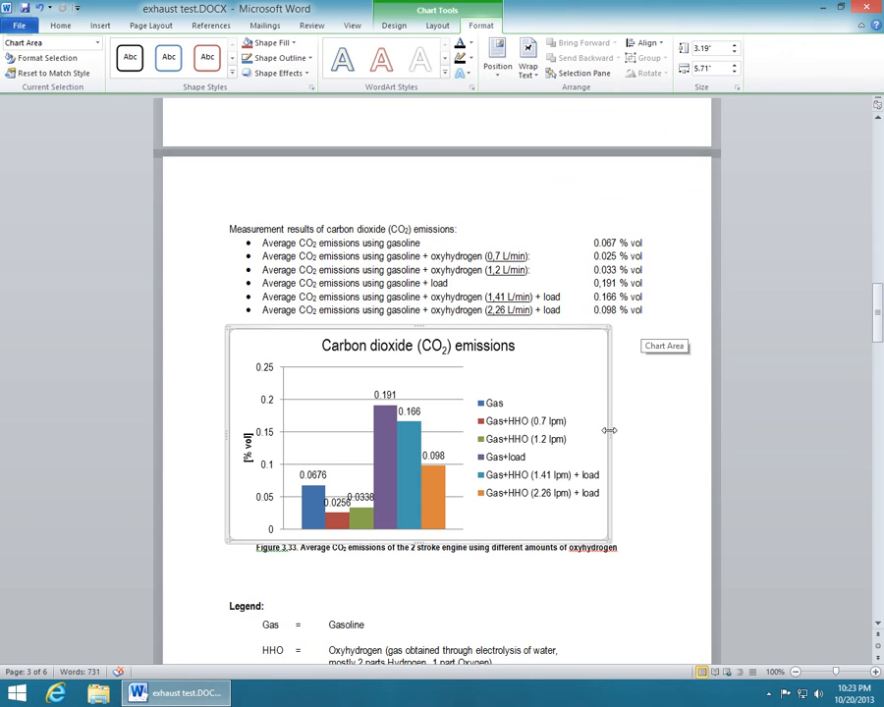
mouse_move(696, 224)
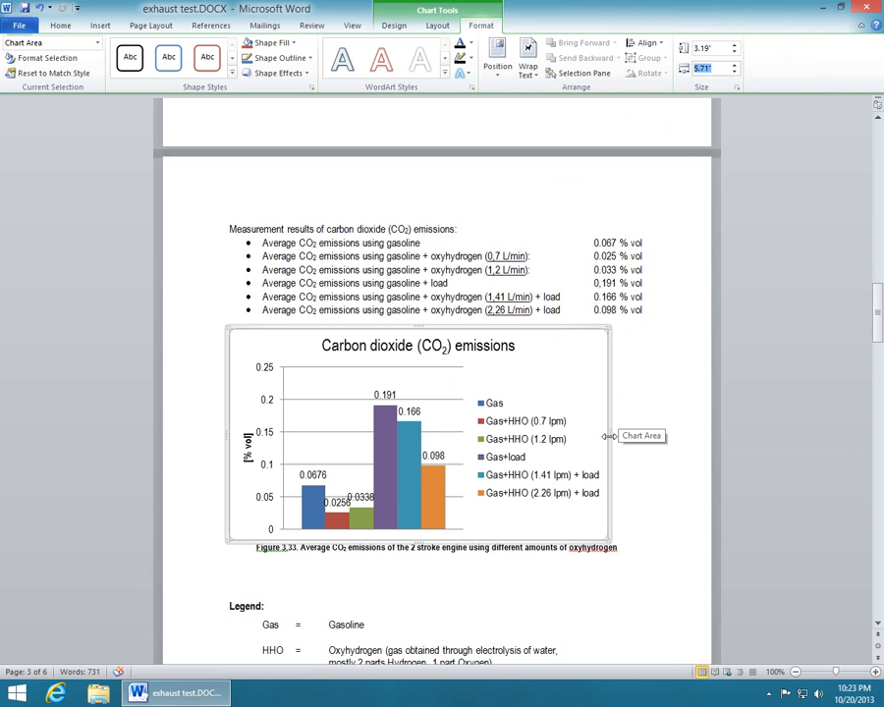
drag(609, 436, 632, 436)
text(7)
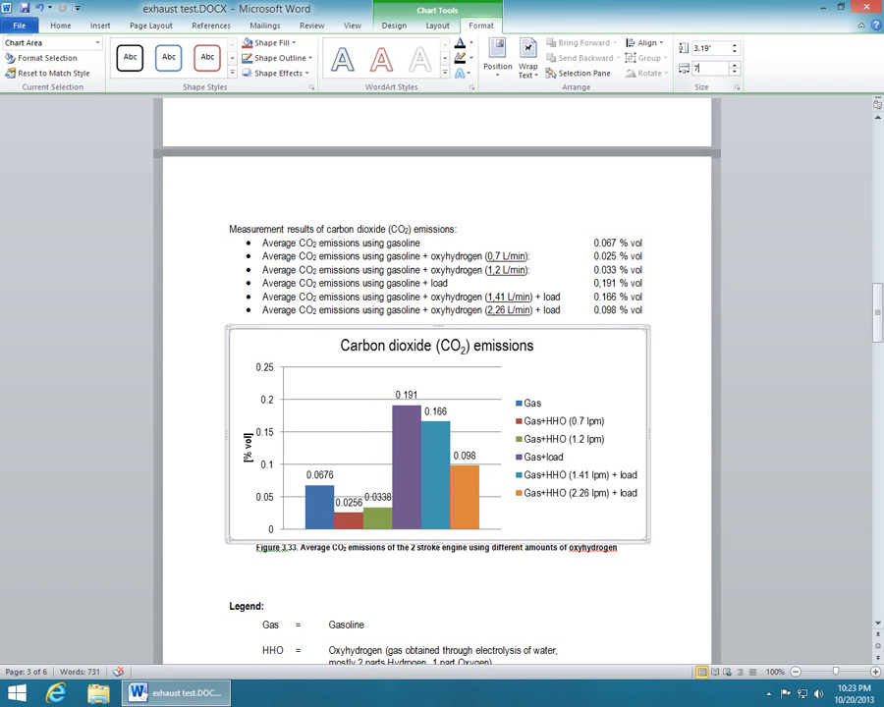
mouse_move(644, 428)
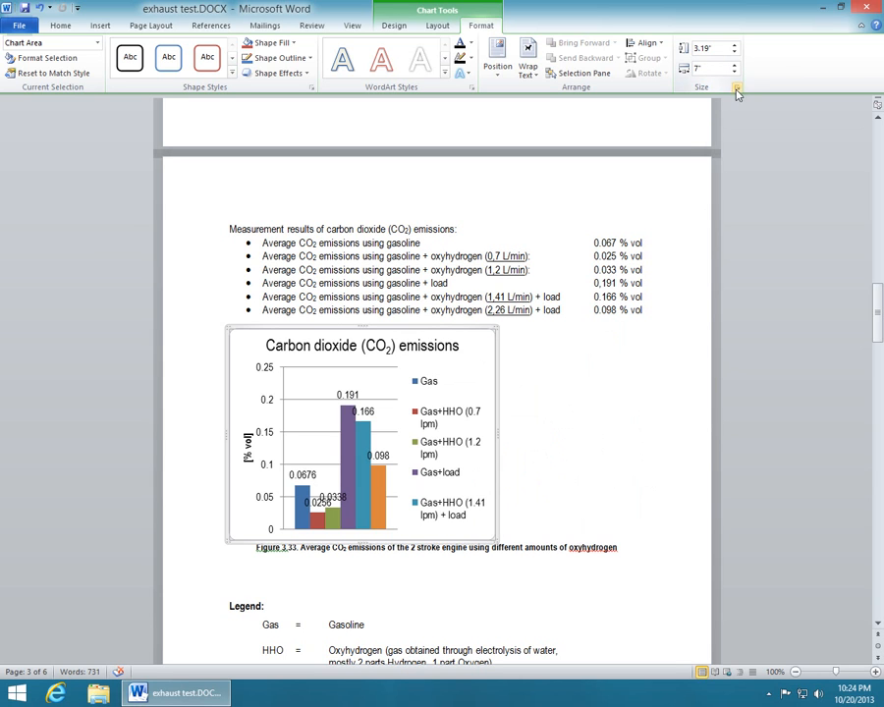
mouse_move(739, 90)
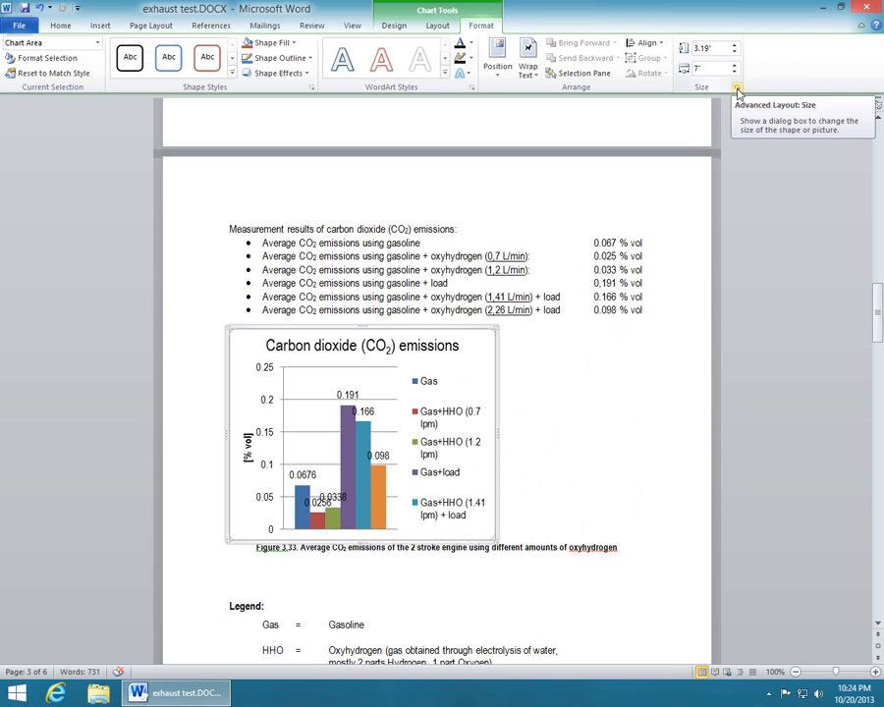
Set the chart to 4 in height and 7 in width in the Layout Size dialog
click(737, 87)
text(4)
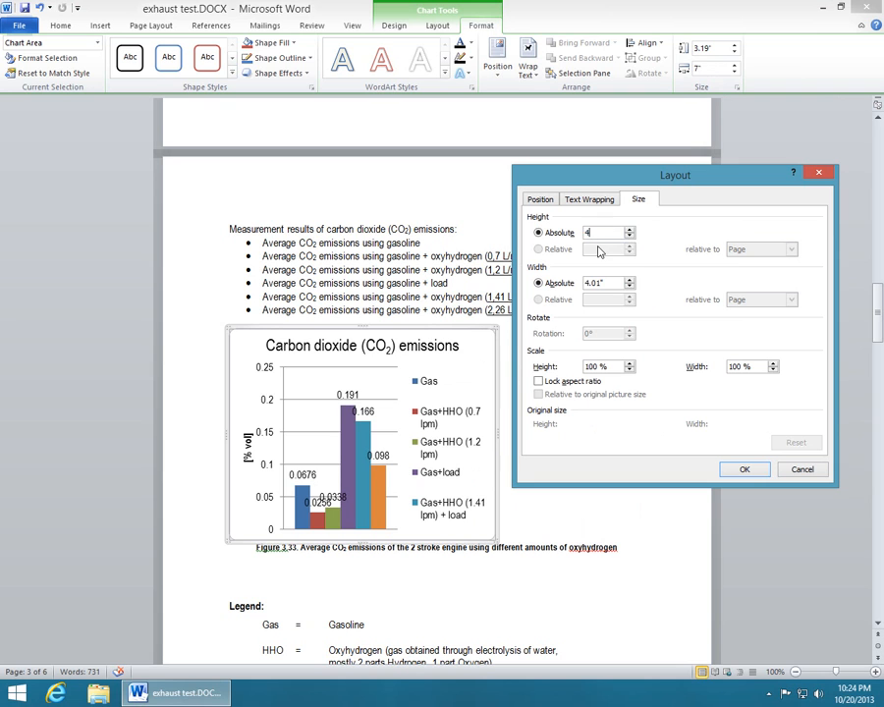
triple_click(603, 283)
text(7)
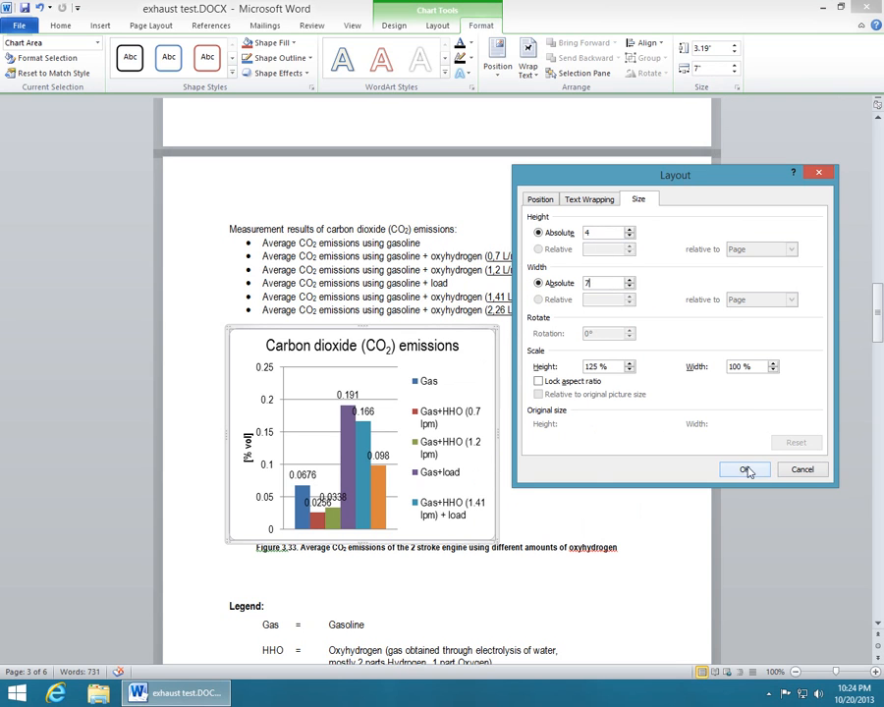
click(744, 470)
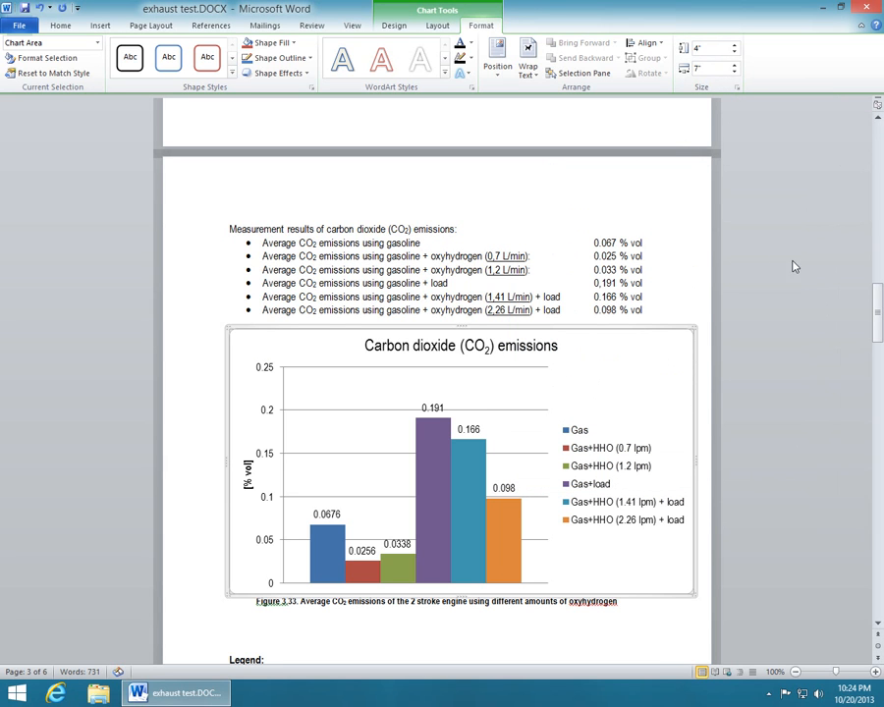
mouse_move(770, 235)
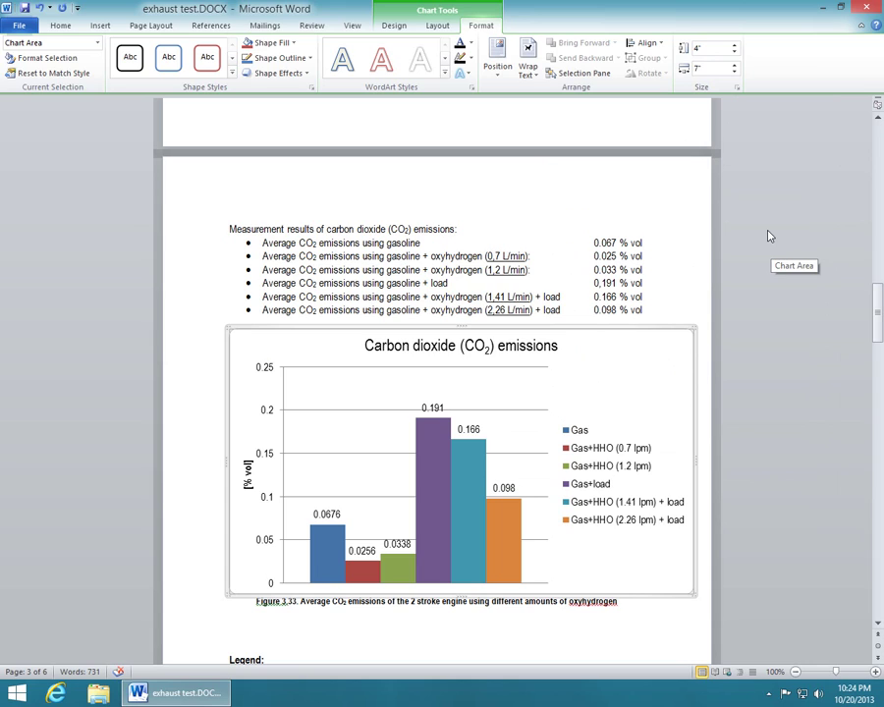